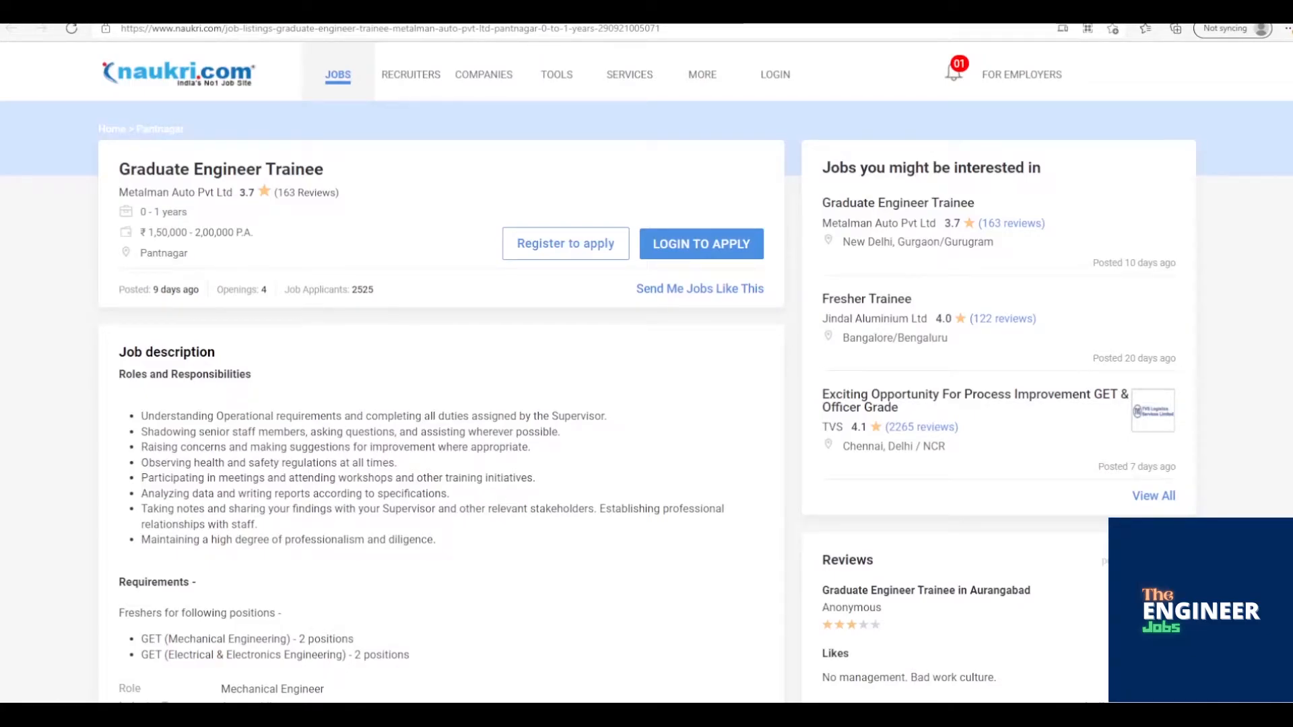
Step: Scroll through the job description, key skills and salary insights to the About Company section
{"action": "scroll", "scroll_direction": "down", "scroll_amount": 3}
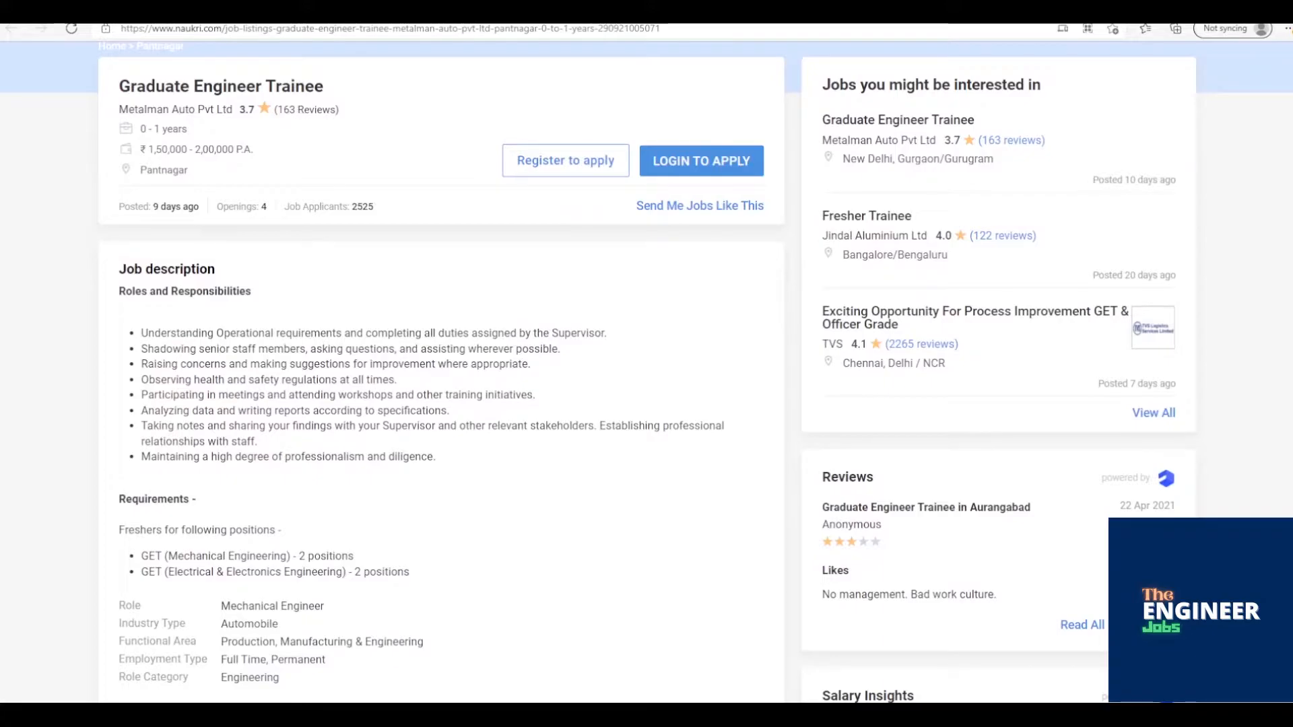
{"action": "scroll", "scroll_direction": "down", "scroll_amount": 3}
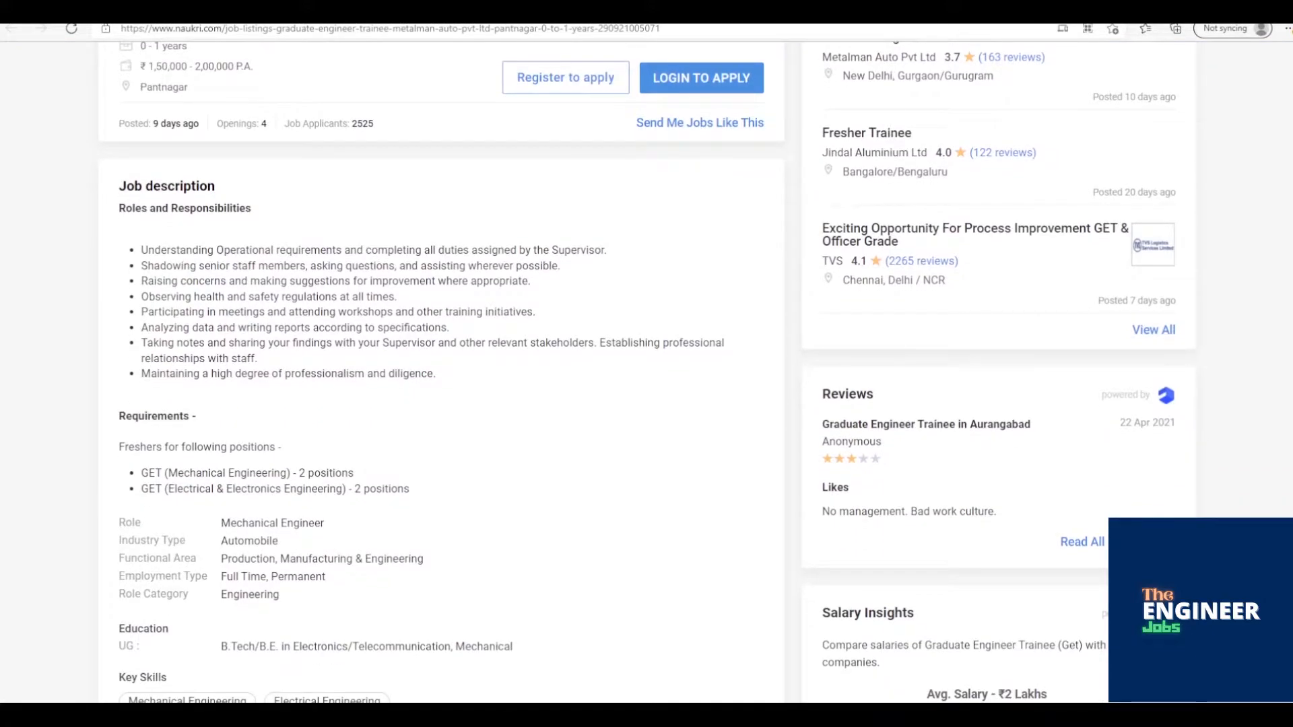
{"action": "scroll", "scroll_direction": "down", "scroll_amount": 3}
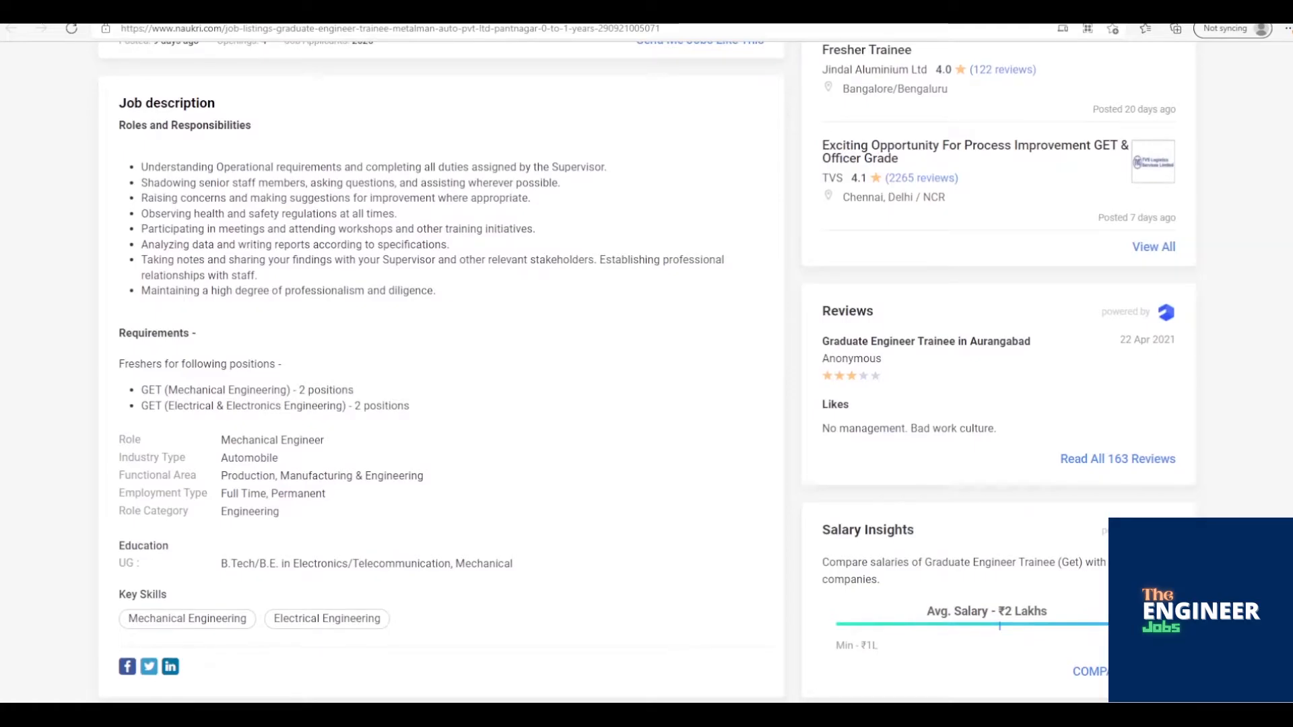
{"action": "scroll", "scroll_direction": "down", "scroll_amount": 3}
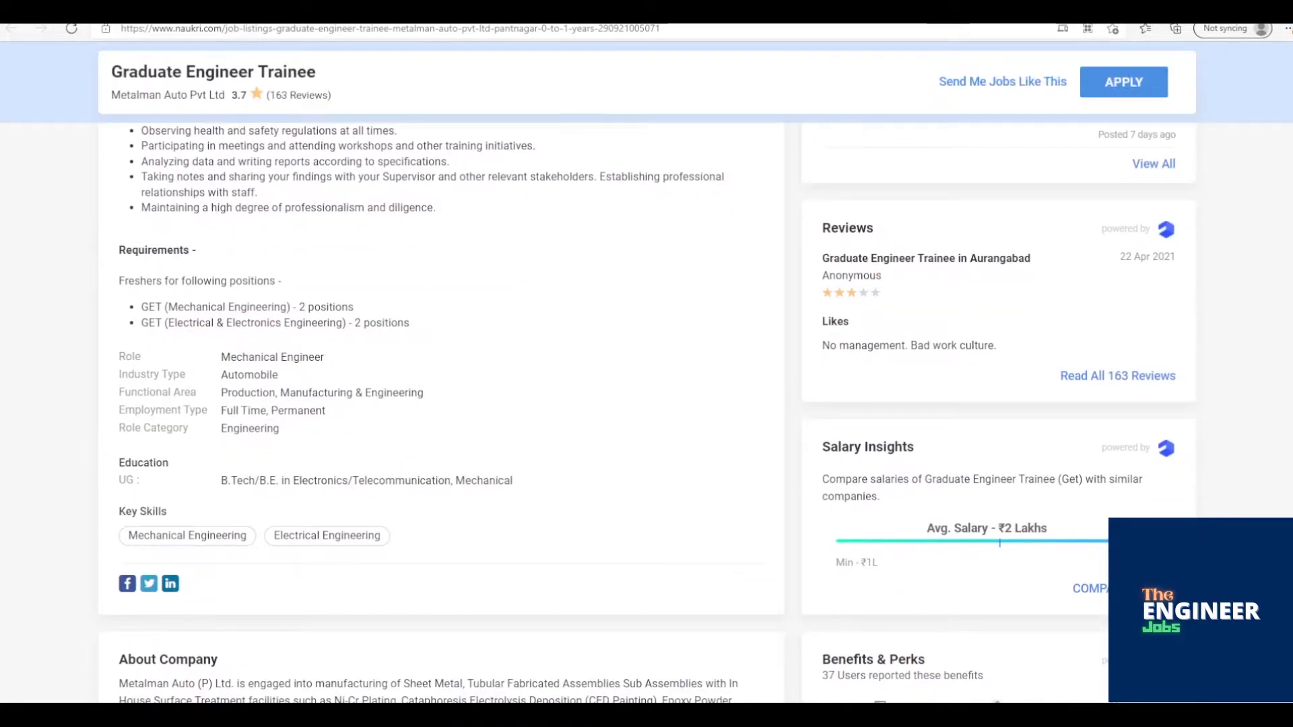
{"action": "scroll", "scroll_direction": "down", "scroll_amount": 3}
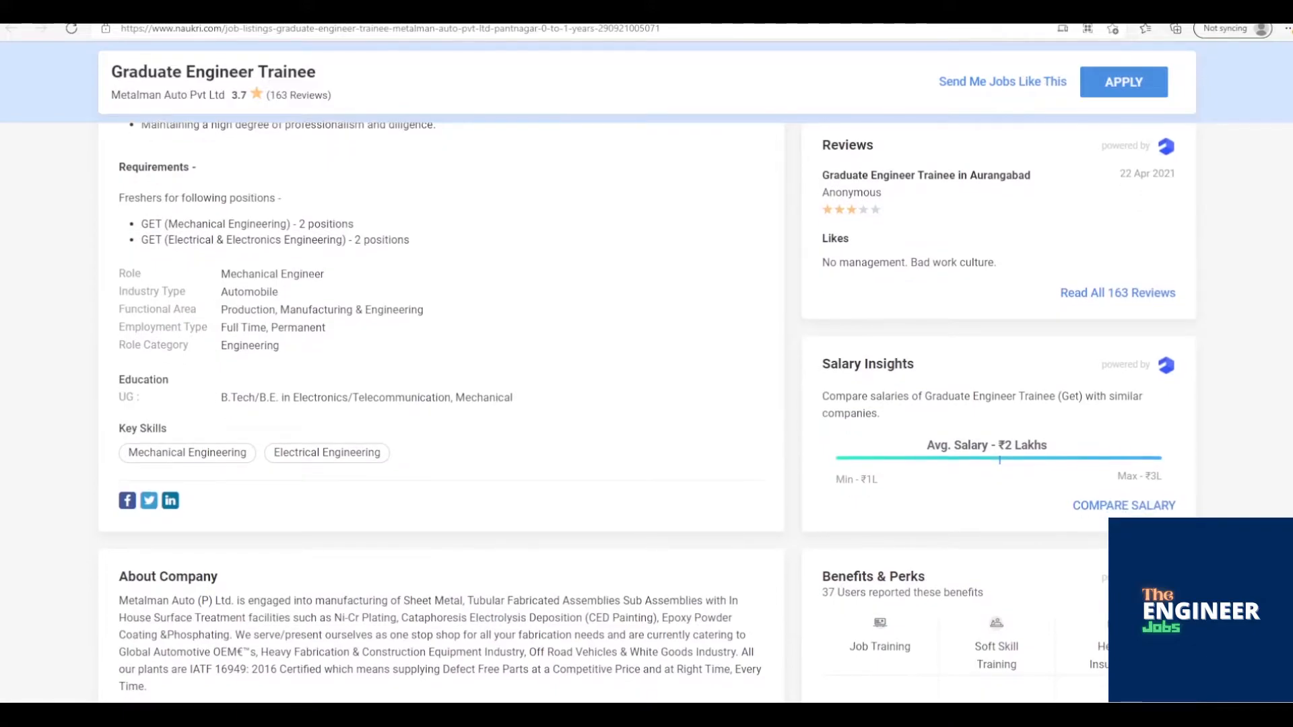
{"action": "scroll", "scroll_direction": "down", "scroll_amount": 3}
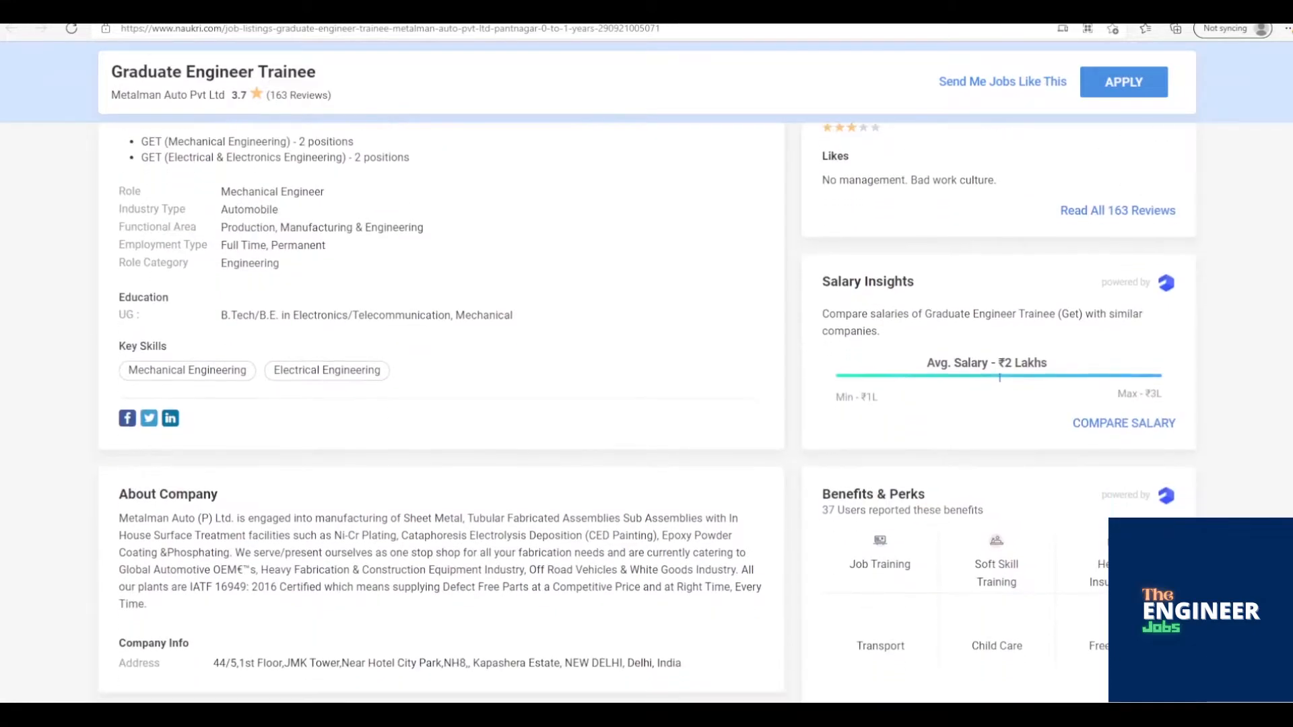
{"action": "scroll", "scroll_direction": "down", "scroll_amount": 3}
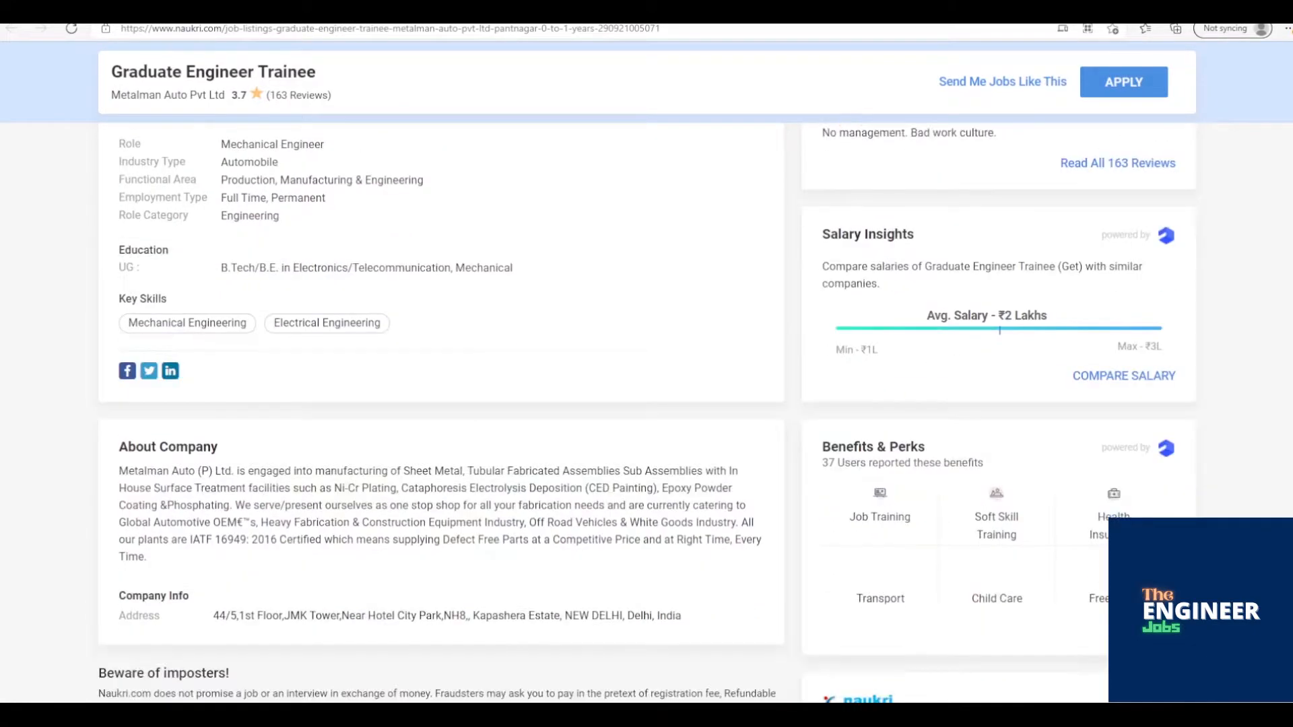
Step: Scroll past Beware of imposters and Suggested Courses to the Similar Jobs trainee openings
{"action": "scroll", "scroll_direction": "down", "scroll_amount": 3}
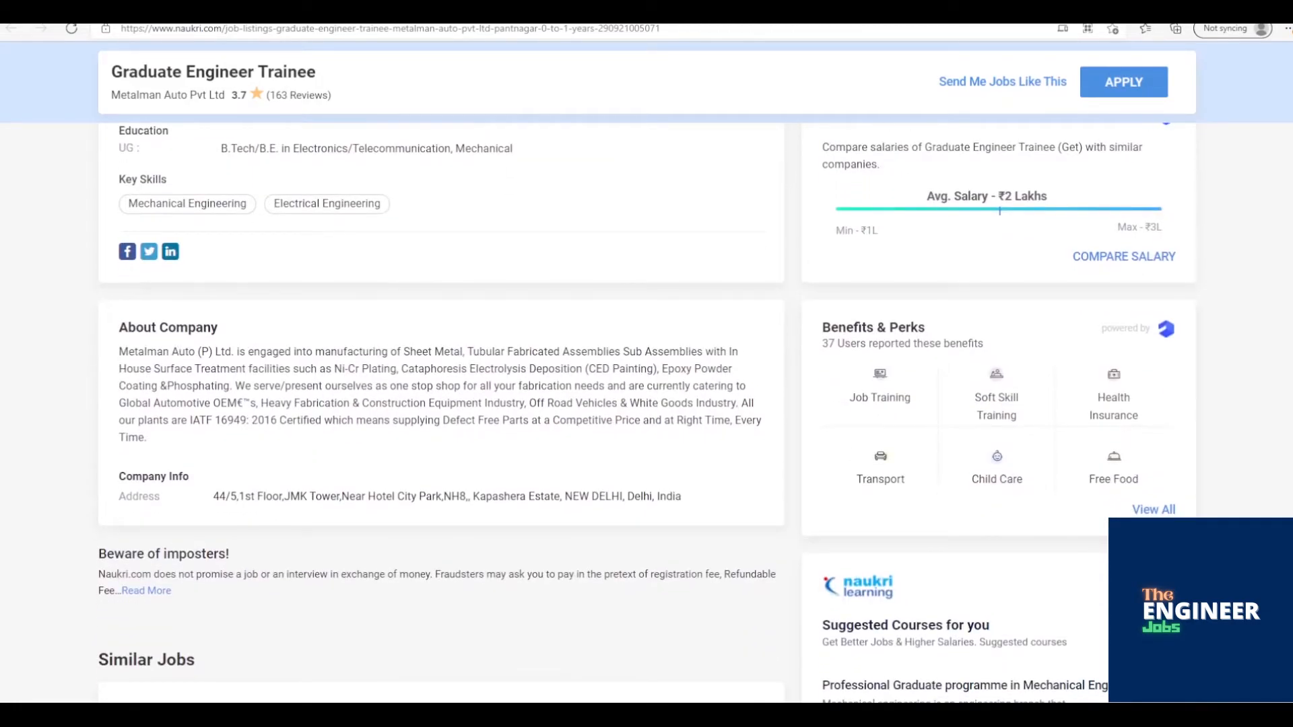
{"action": "scroll", "scroll_direction": "down", "scroll_amount": 3}
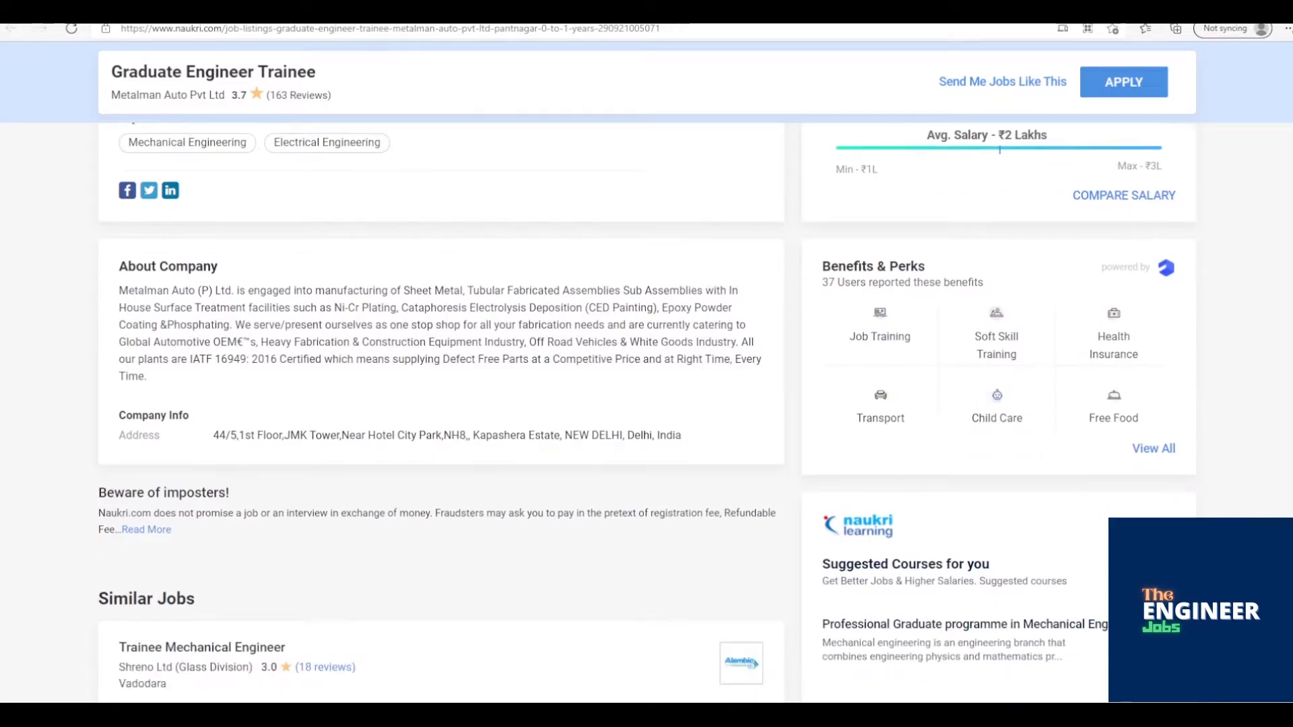
{"action": "scroll", "scroll_direction": "down", "scroll_amount": 3}
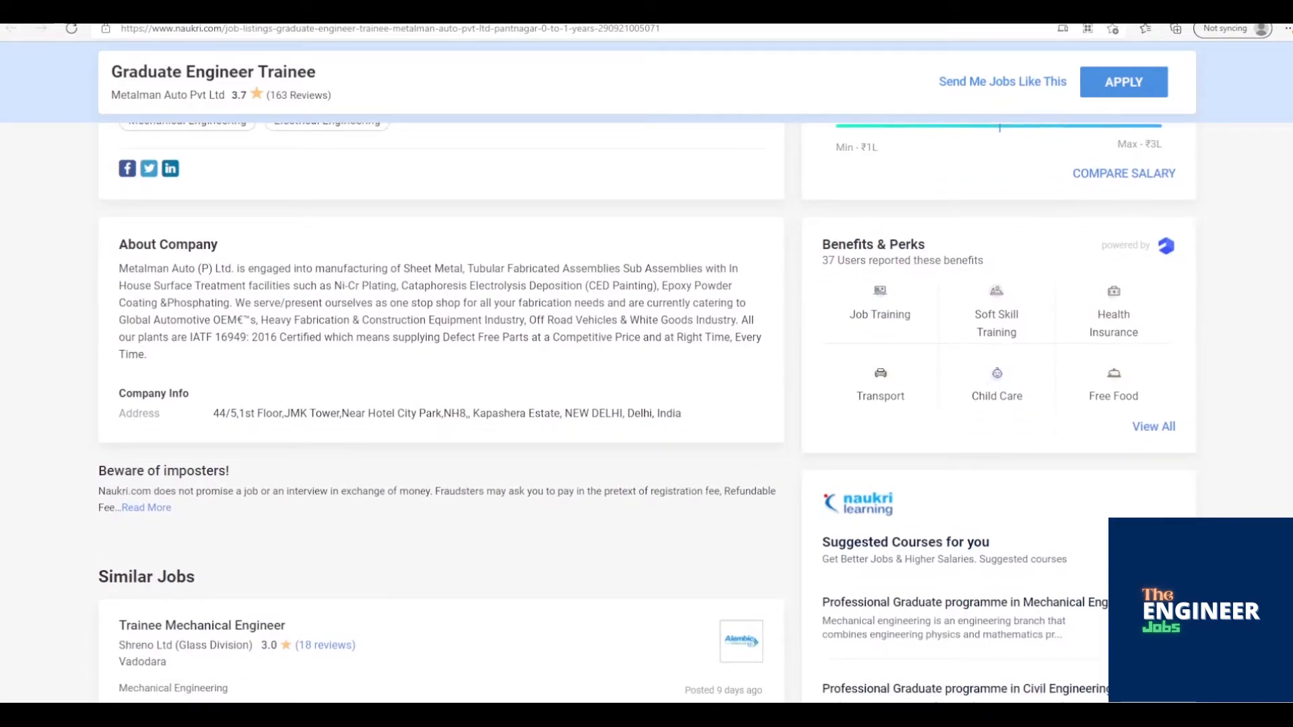
{"action": "scroll", "scroll_direction": "down", "scroll_amount": 3}
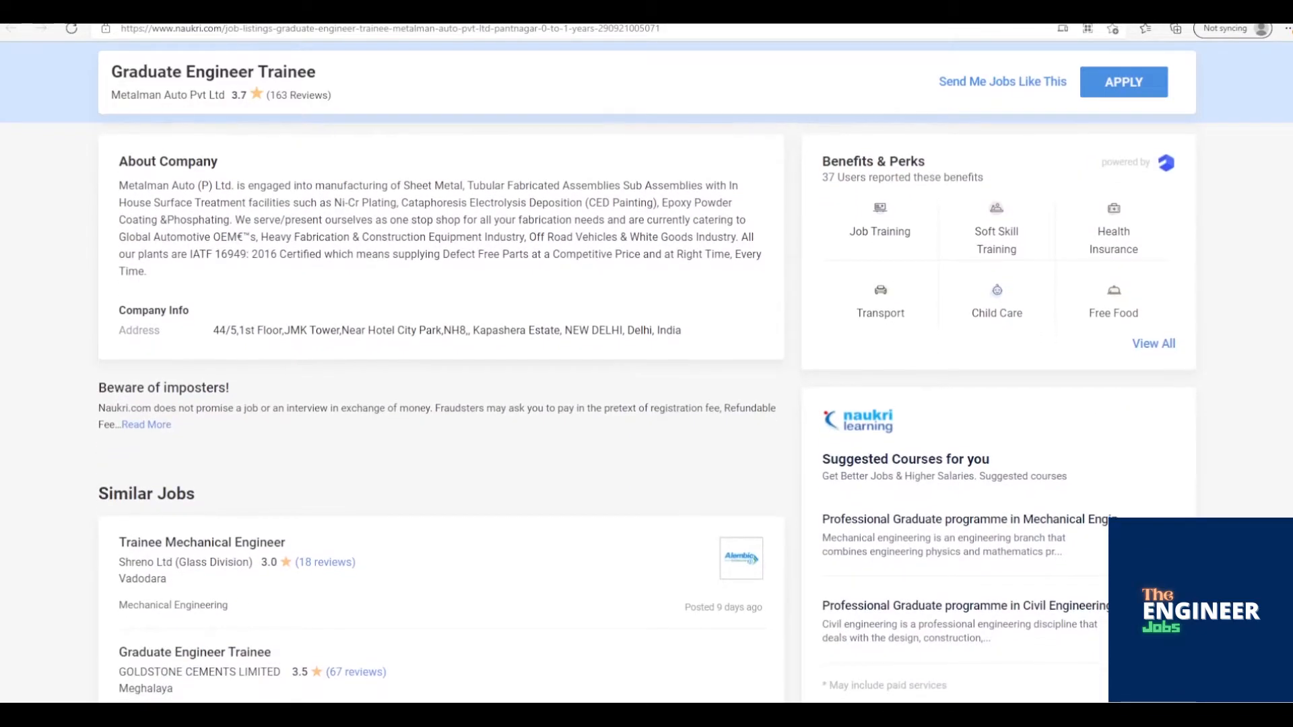
{"action": "scroll", "scroll_direction": "down", "scroll_amount": 3}
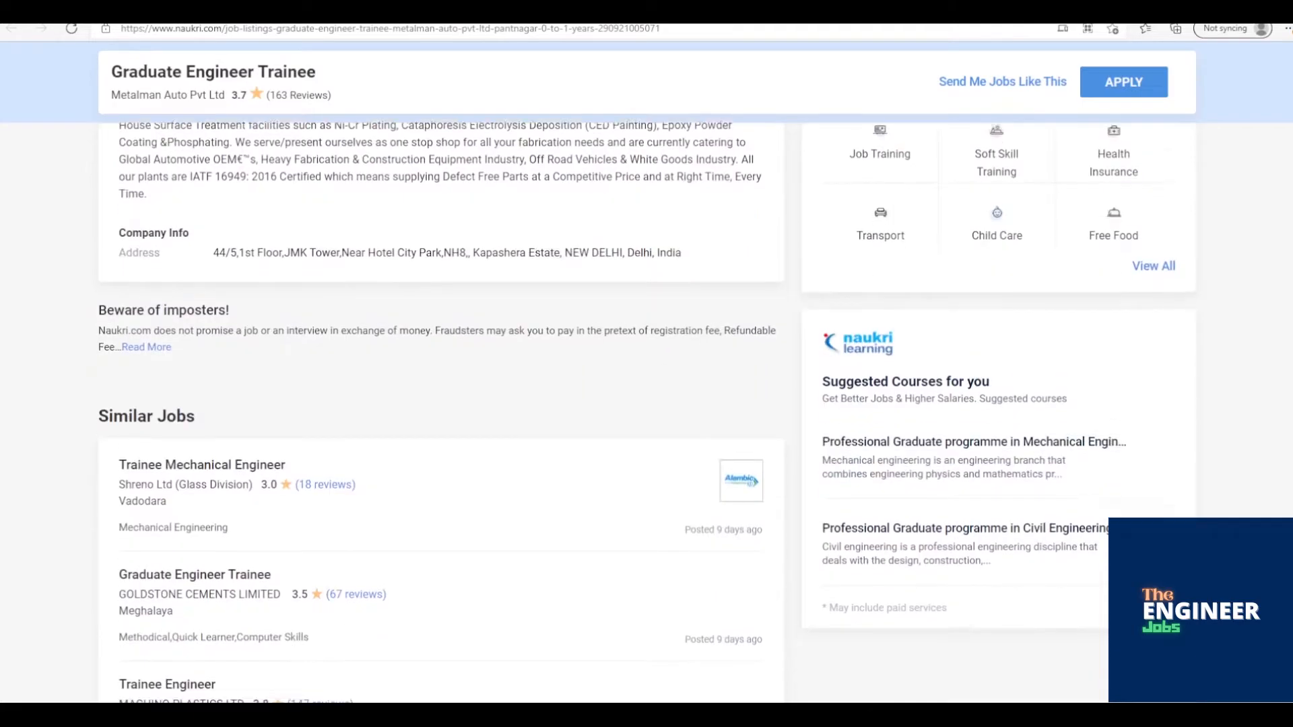
{"action": "scroll", "scroll_direction": "down", "scroll_amount": 3}
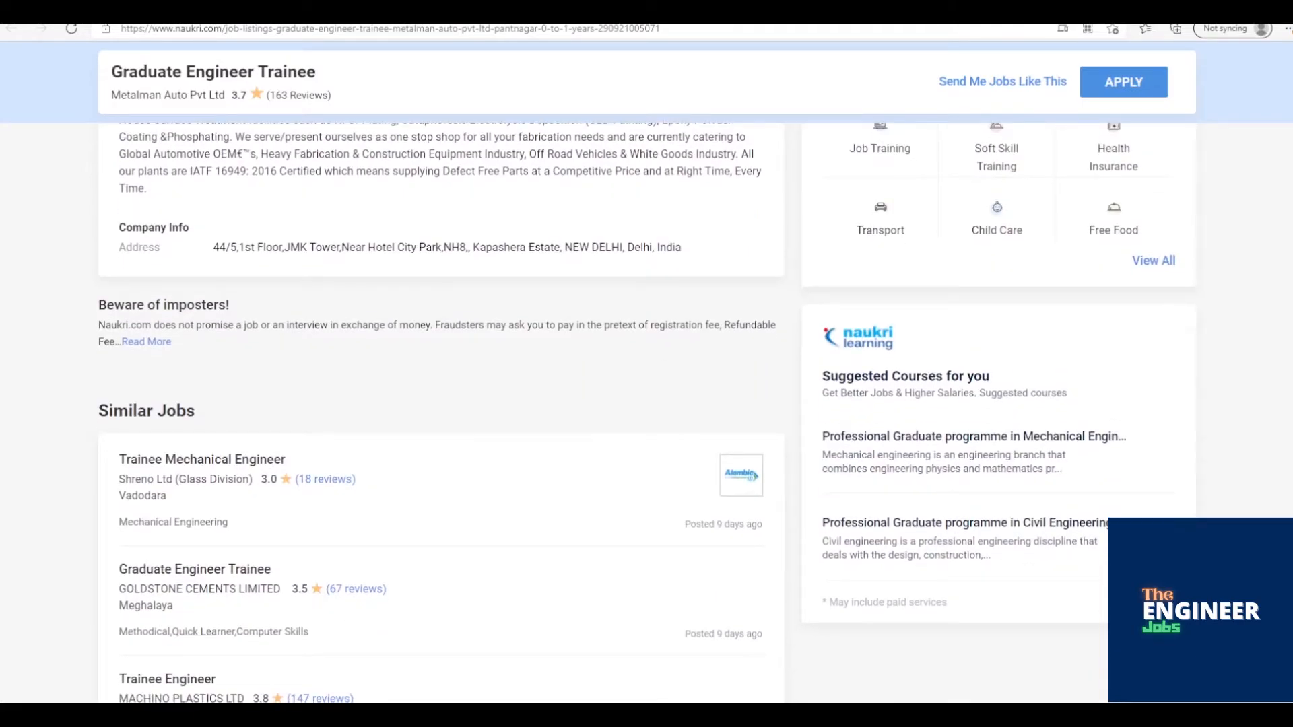
{"action": "scroll", "scroll_direction": "down", "scroll_amount": 3}
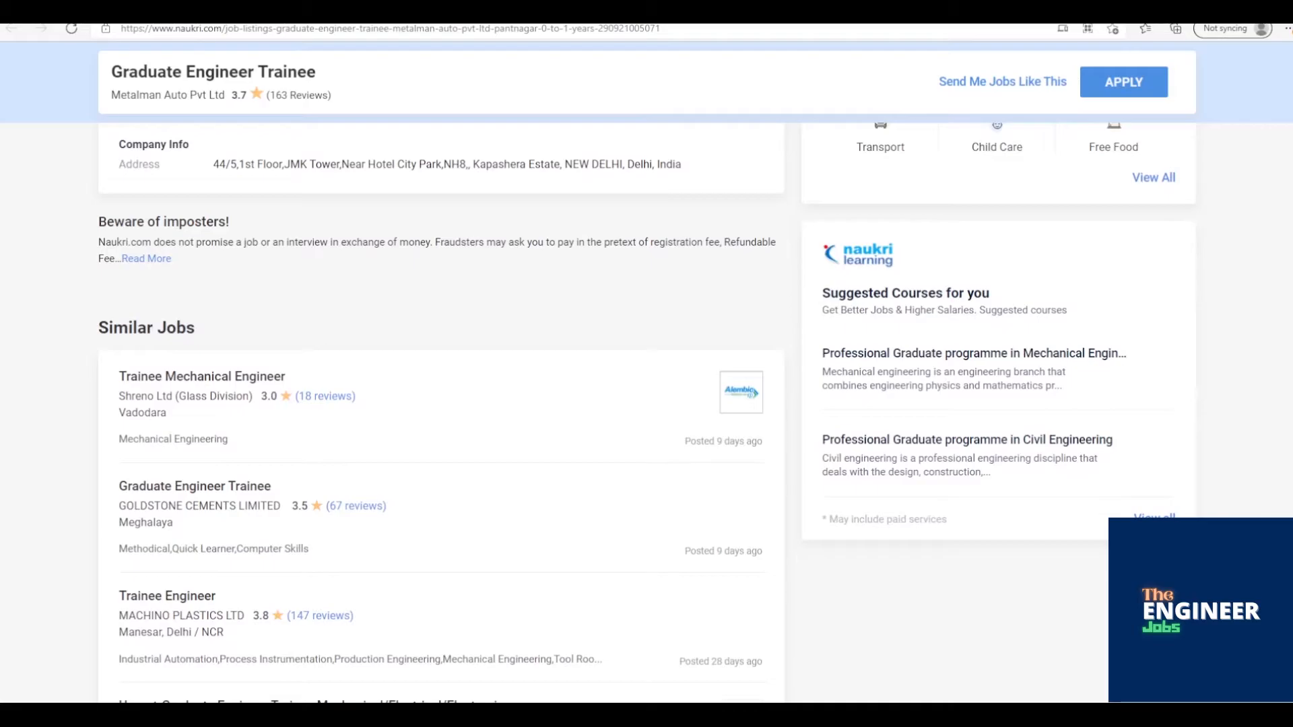
{"action": "scroll", "scroll_direction": "down", "scroll_amount": 3}
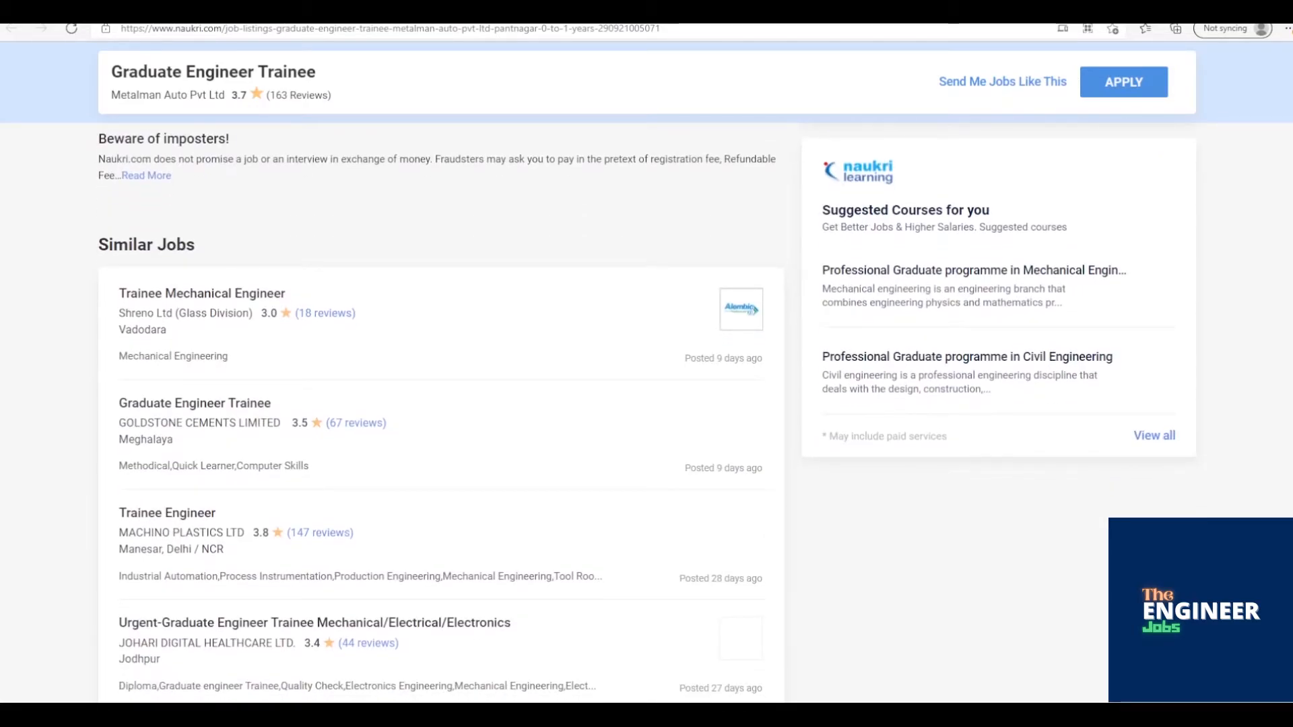
{"action": "scroll", "scroll_direction": "down", "scroll_amount": 3}
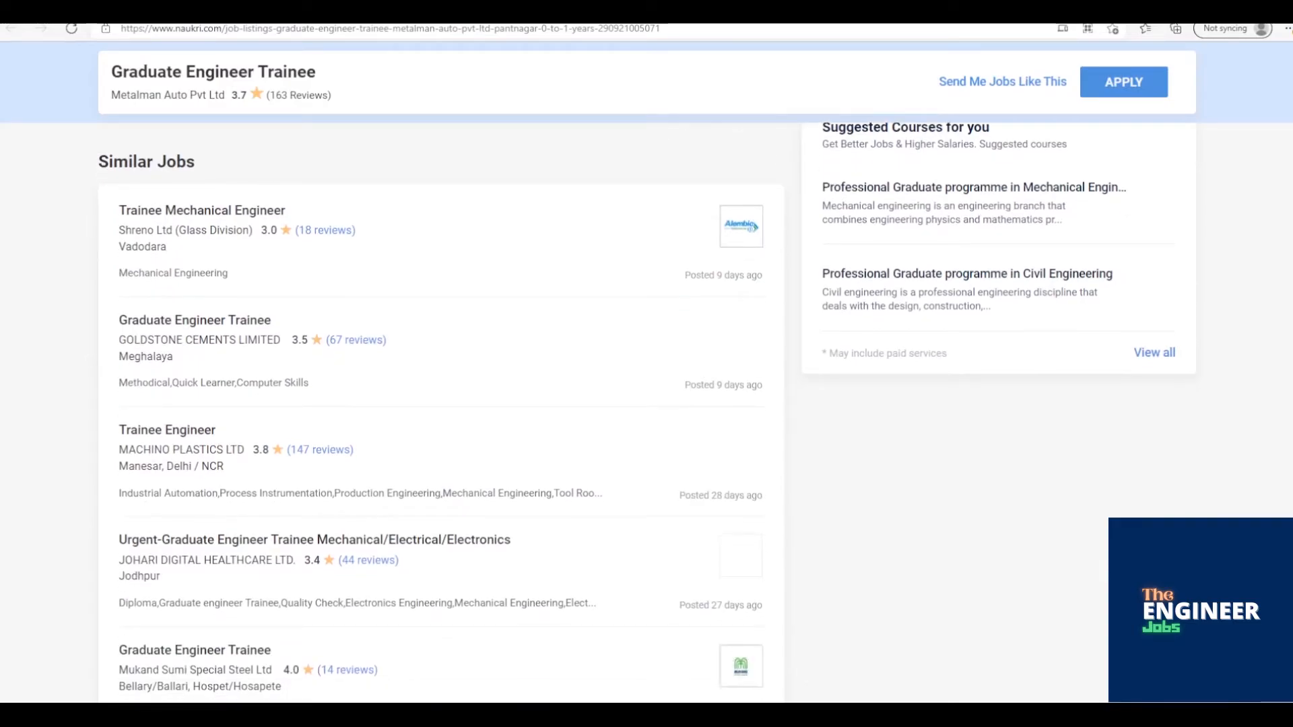
Step: Scroll to the page footer and click near the Partner Sites carousel
{"action": "scroll", "scroll_direction": "down", "scroll_amount": 3}
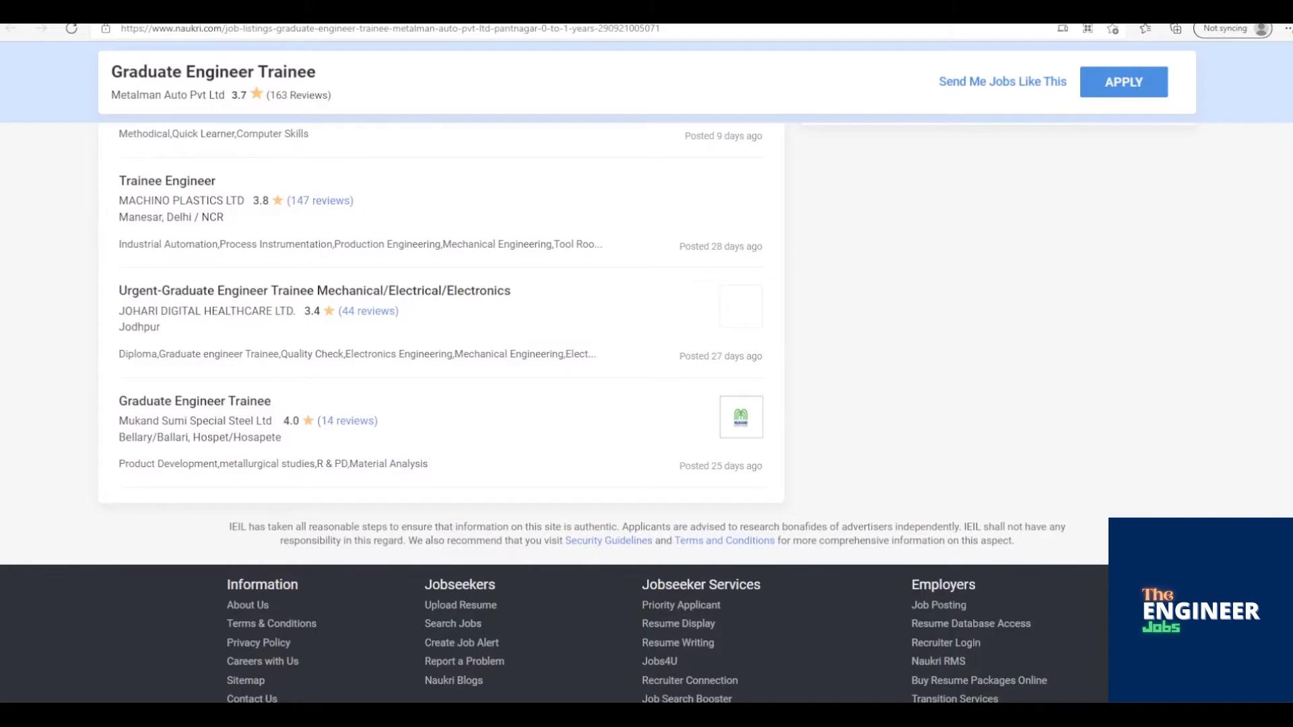
{"action": "scroll", "scroll_direction": "down", "scroll_amount": 3}
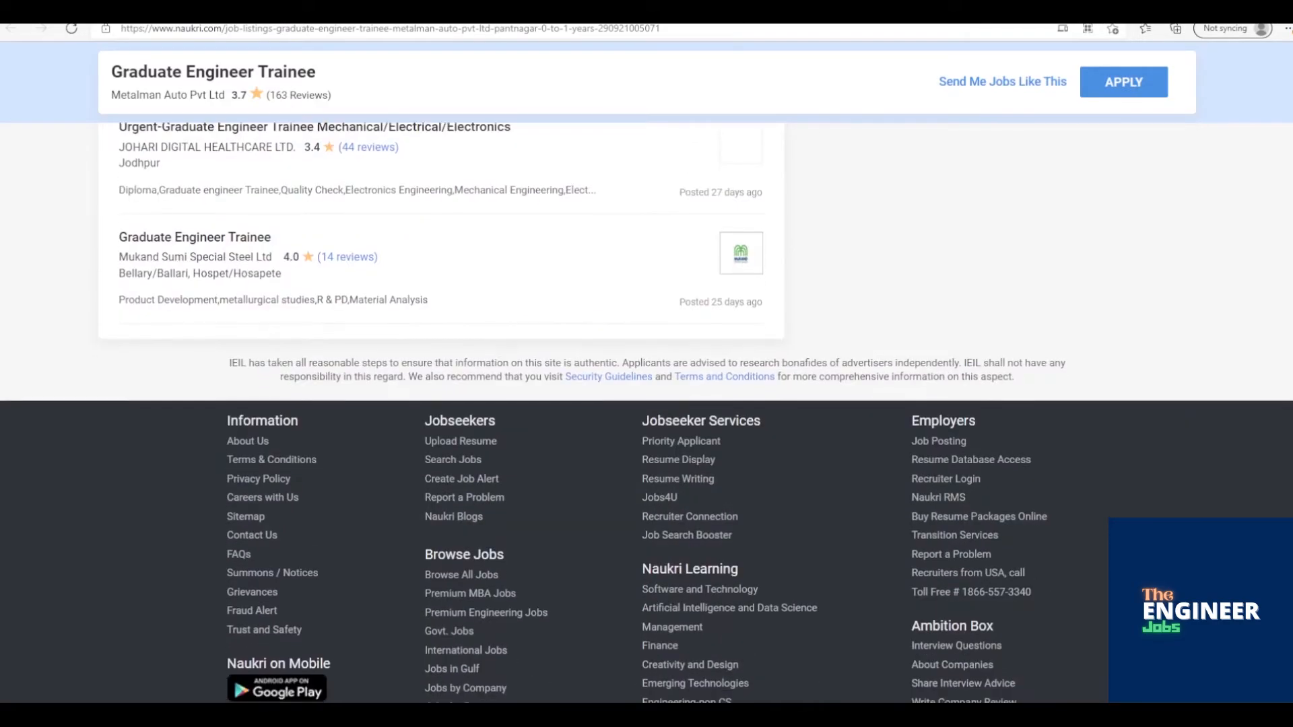
{"action": "scroll", "scroll_direction": "down", "scroll_amount": 3}
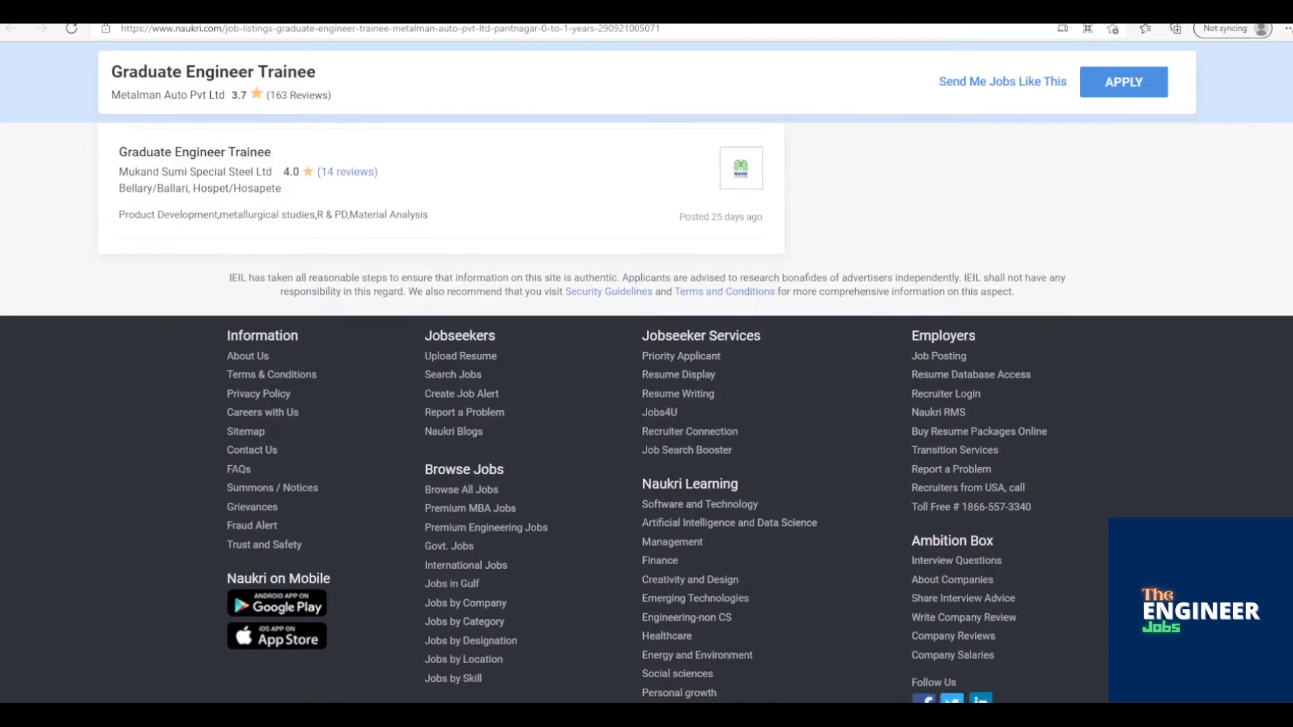
{"action": "scroll", "scroll_direction": "down", "scroll_amount": 3}
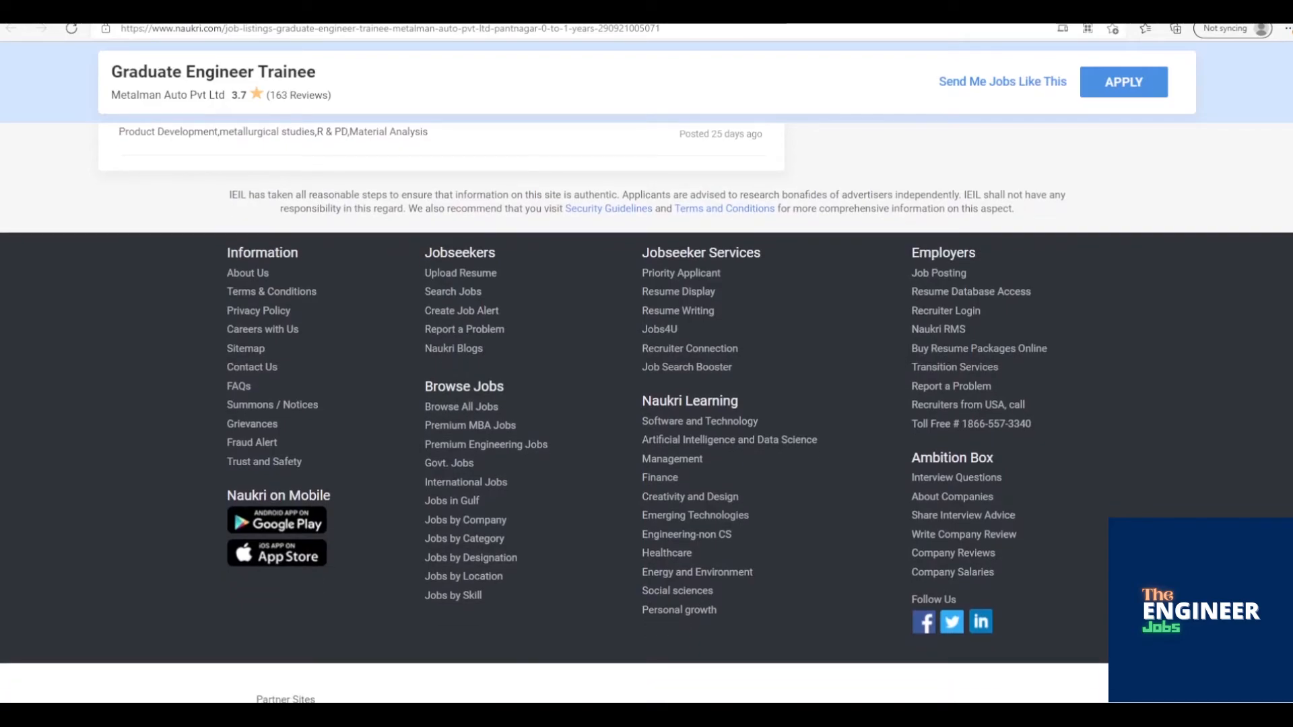
{"action": "scroll", "scroll_direction": "down", "scroll_amount": 3}
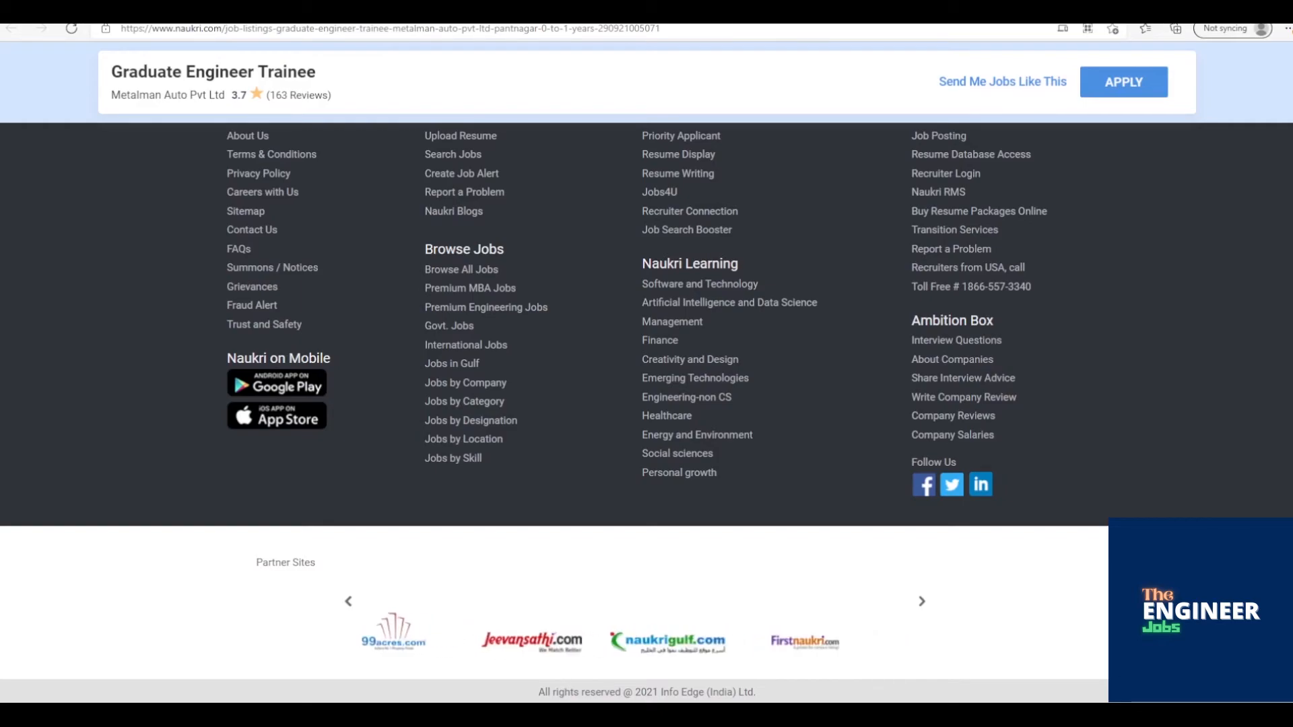
{"action": "left_click", "coordinate": [923, 605]}
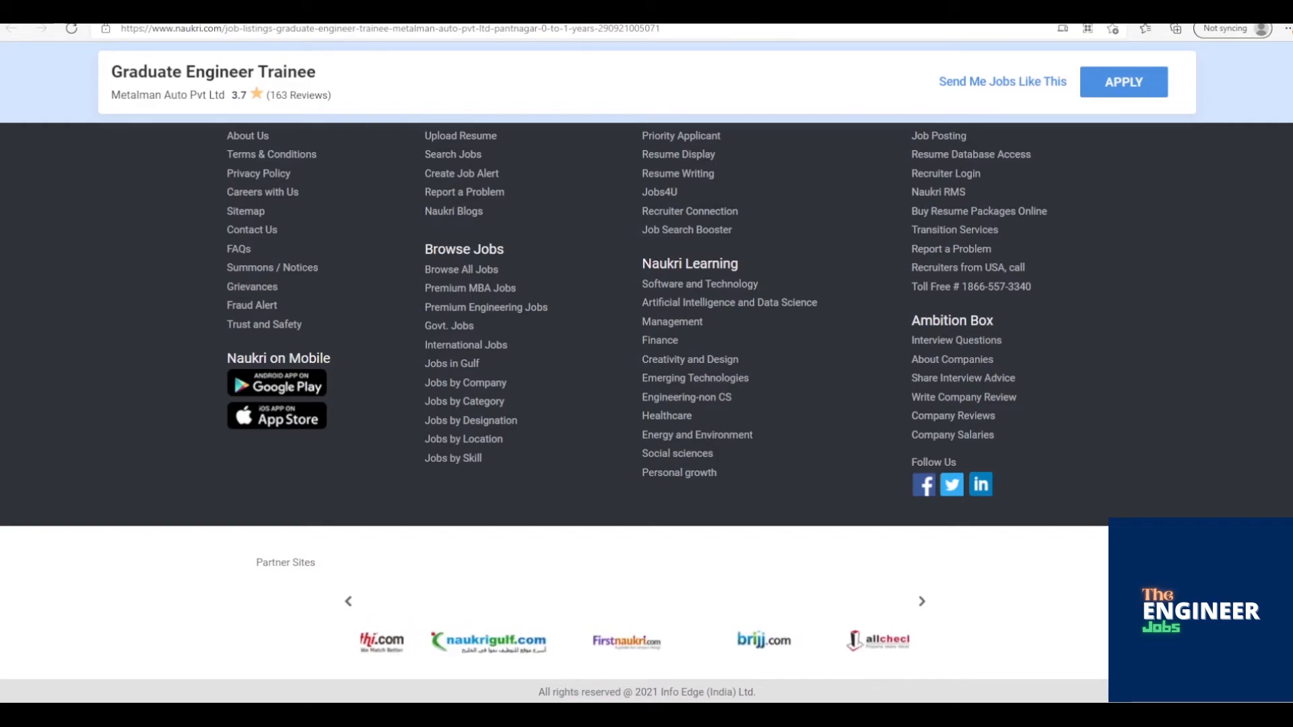